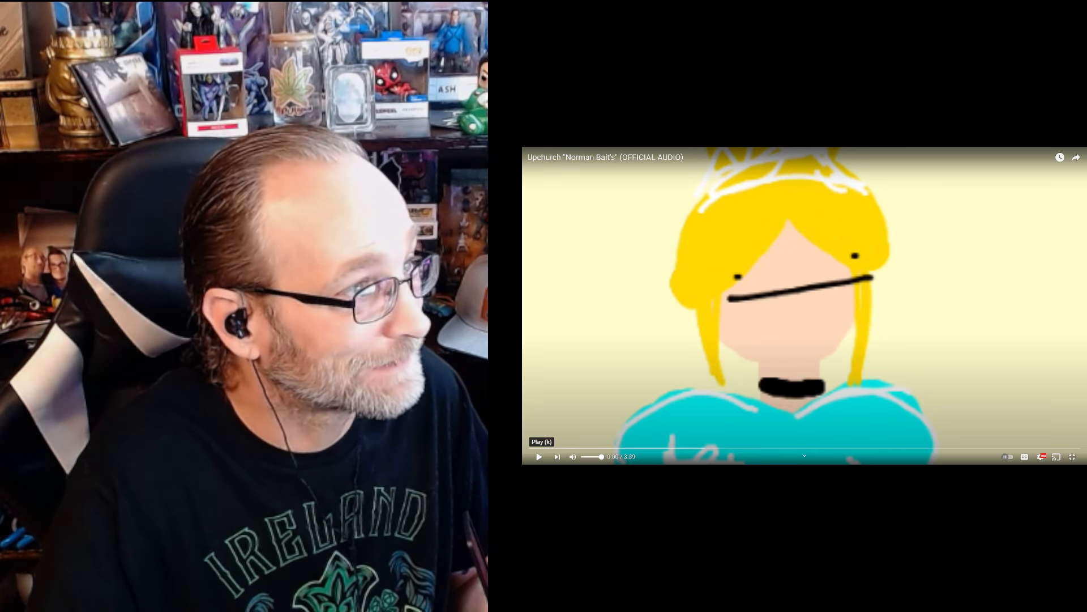
Play the Upchurch 'Norman Bates' official audio nearly to its end, then pause it
click(539, 457)
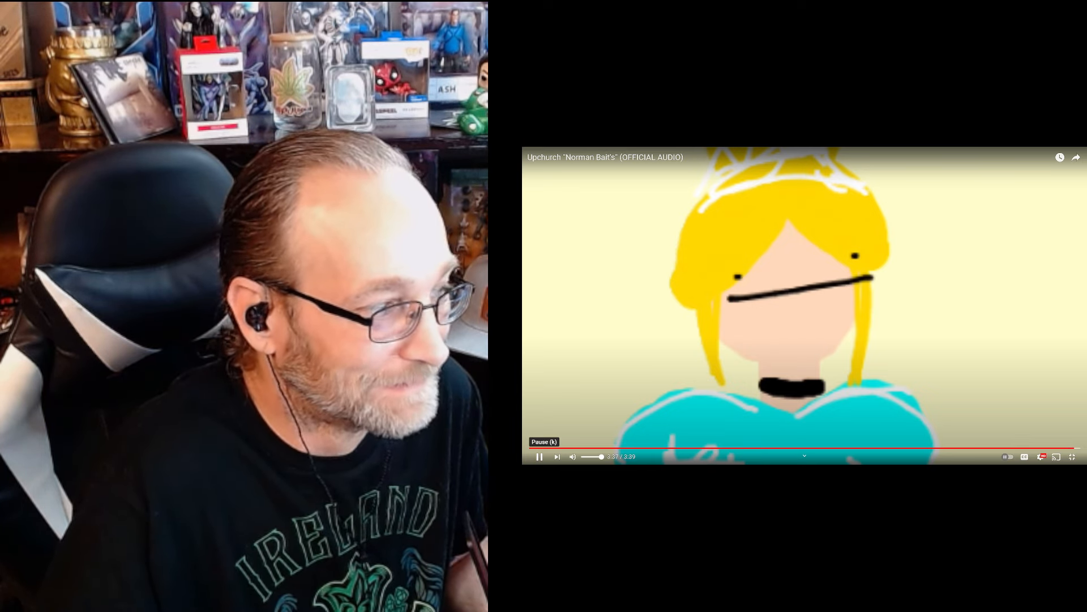
click(539, 457)
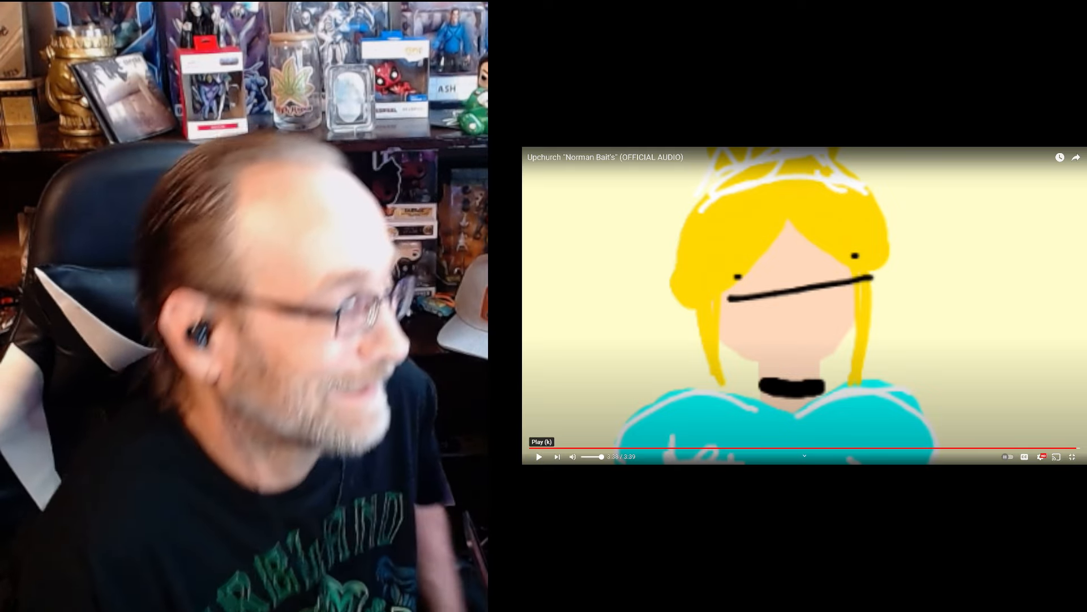